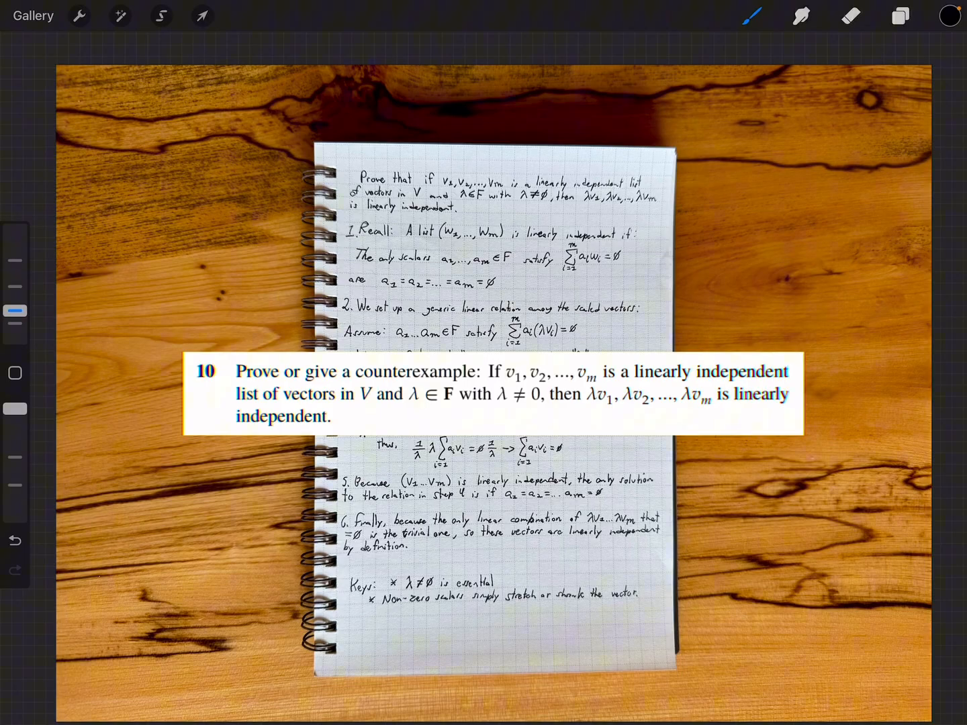
# - Pick red for markup and bring up the layer list to hide the photo layers
pyautogui.click(948, 14)
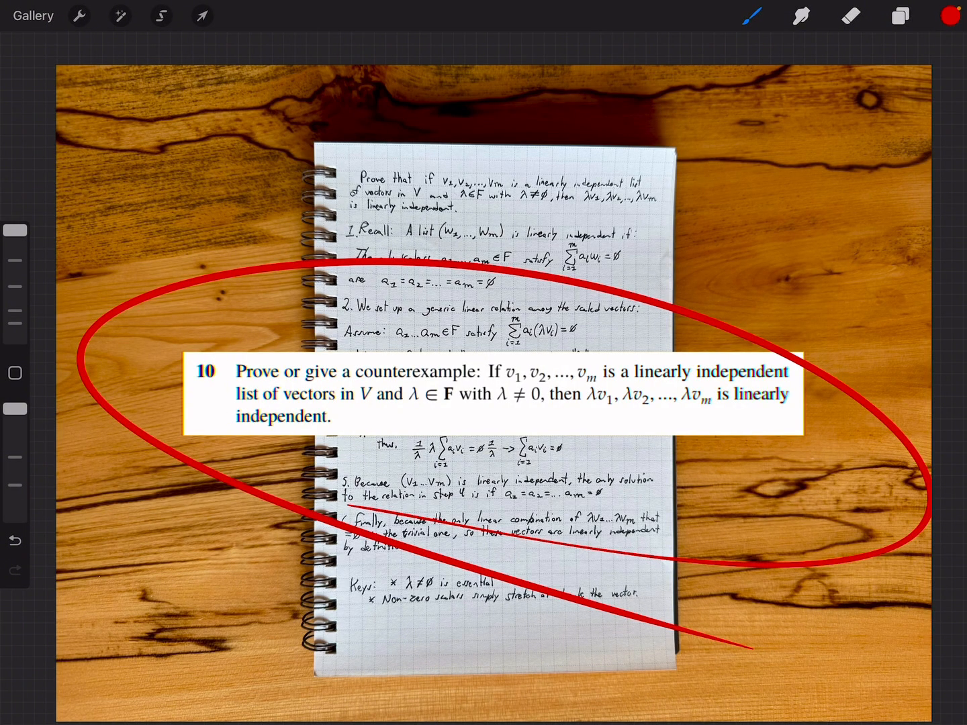
pyautogui.click(899, 17)
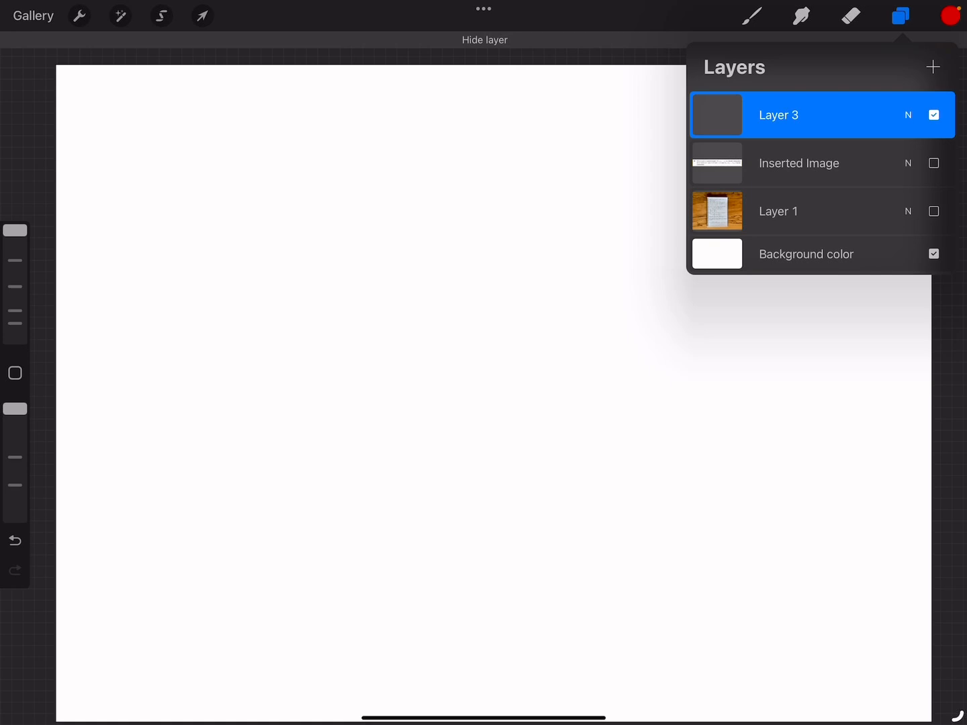
# - Turn on the square drawing-guide grid over the canvas, then return to the layer list
pyautogui.click(938, 16)
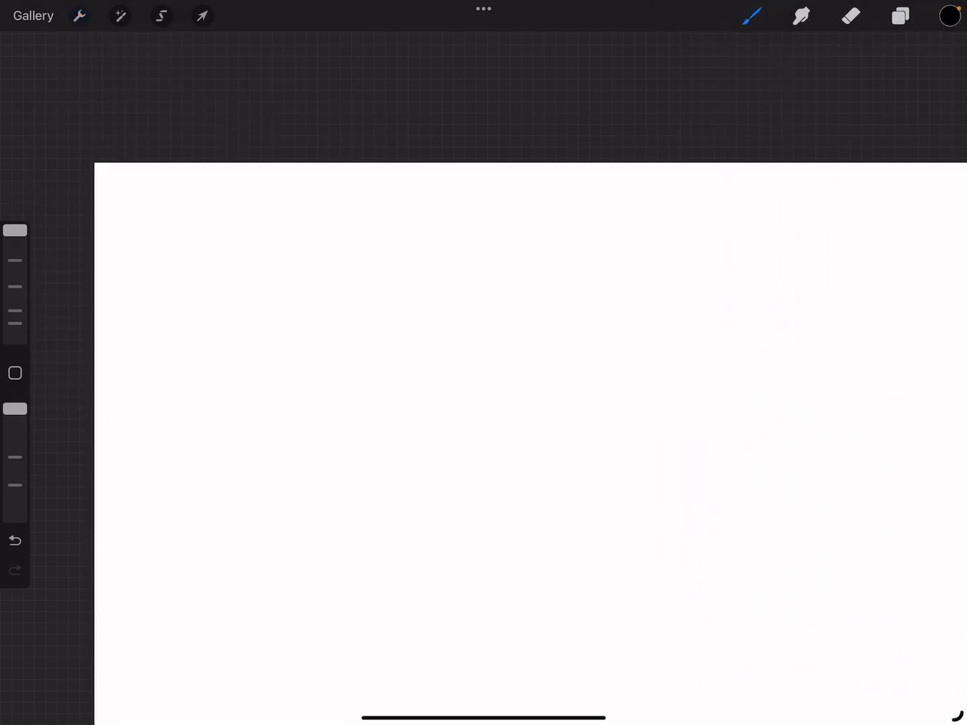
pyautogui.click(80, 16)
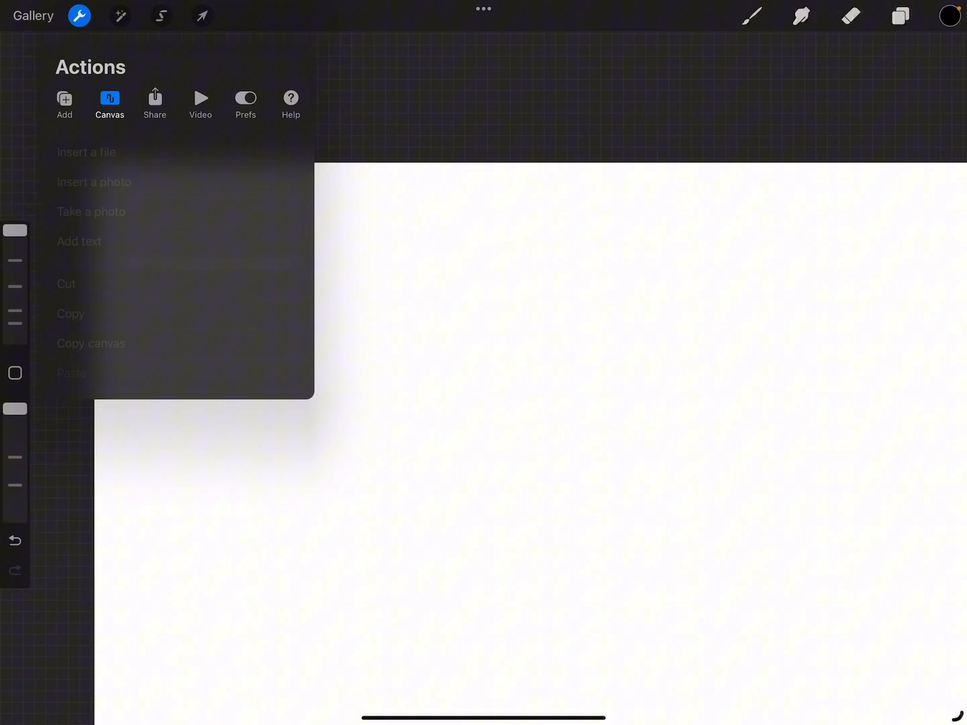
pyautogui.click(110, 100)
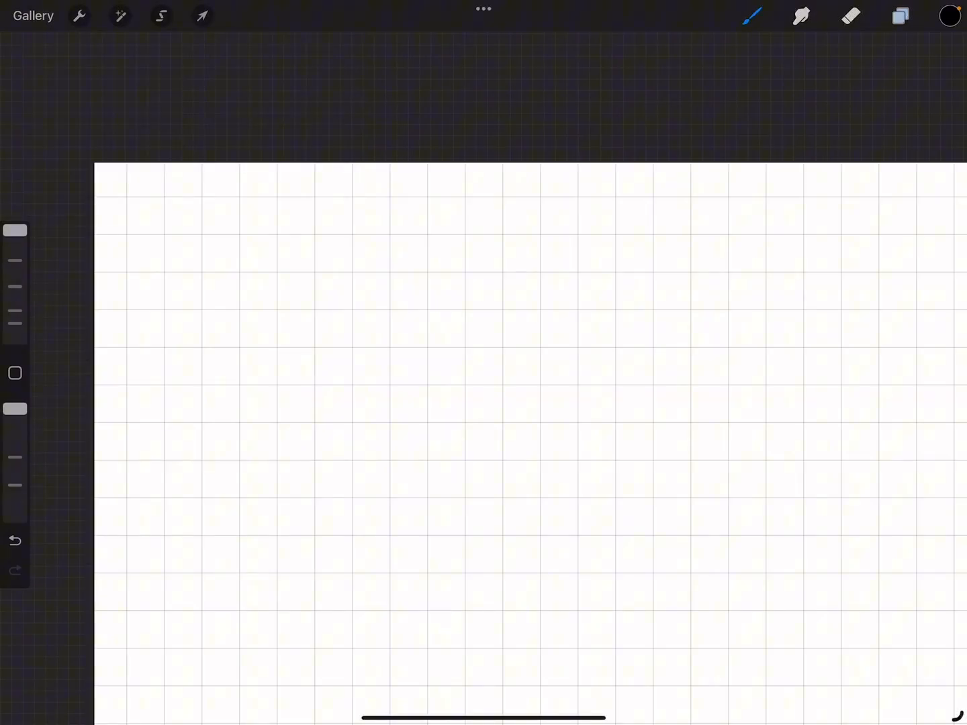
pyautogui.click(899, 17)
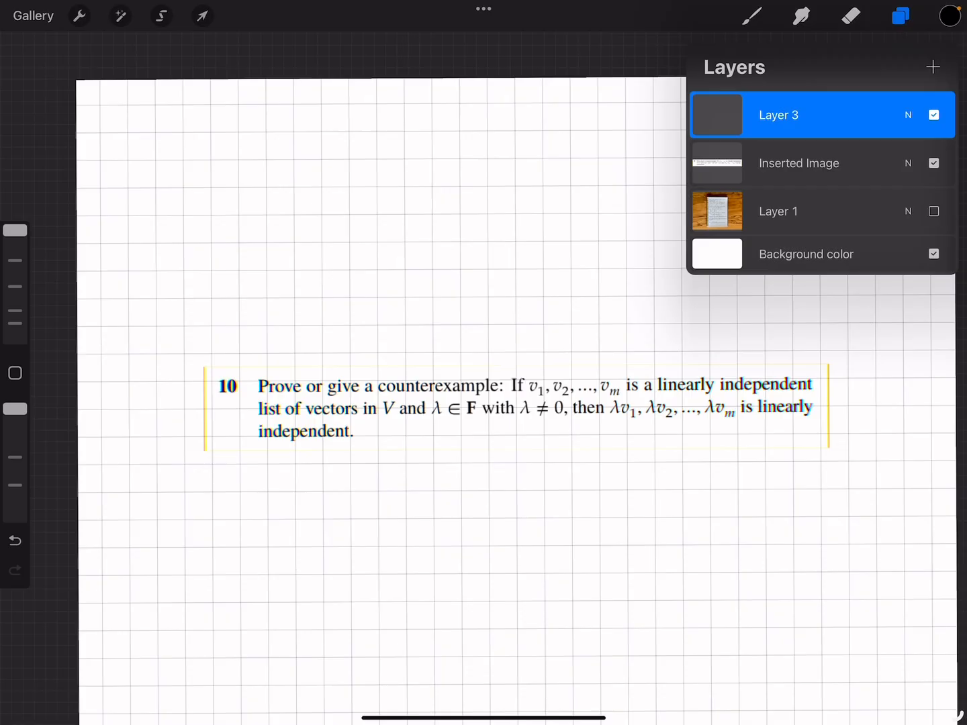
pyautogui.click(899, 17)
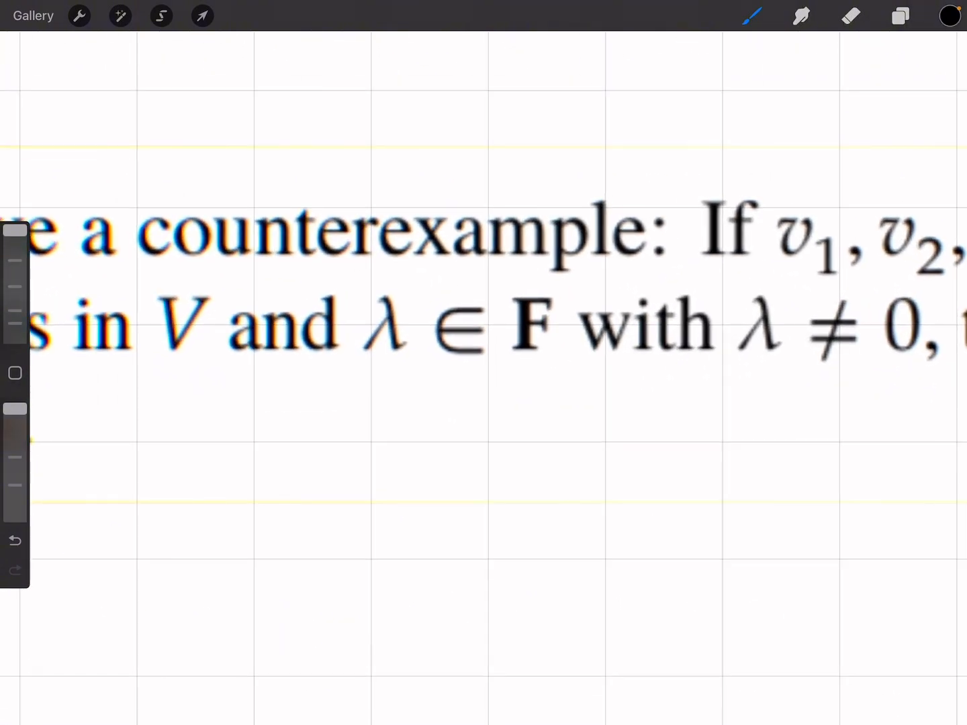
pyautogui.moveTo(362, 386); pyautogui.dragTo(550, 393)
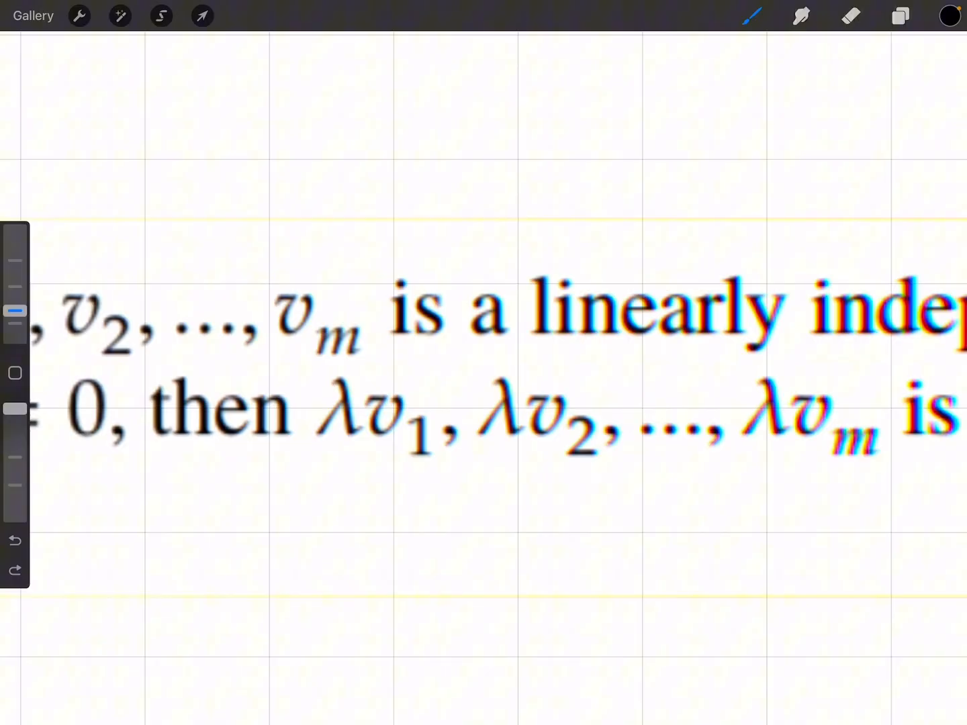
pyautogui.moveTo(308, 466); pyautogui.dragTo(779, 483)
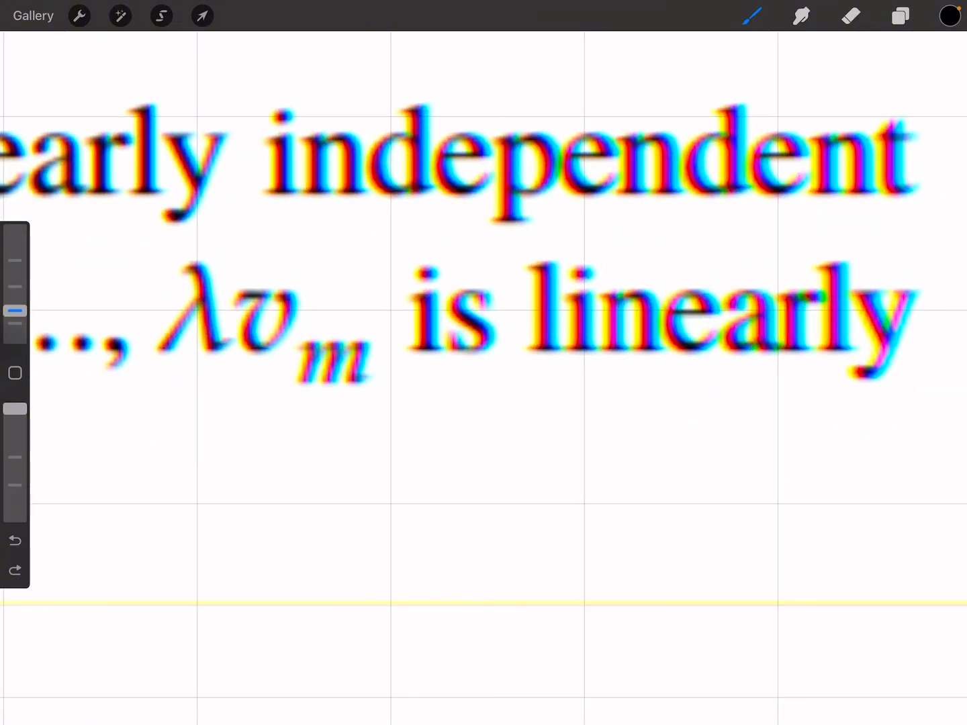
pyautogui.moveTo(491, 386); pyautogui.dragTo(893, 426)
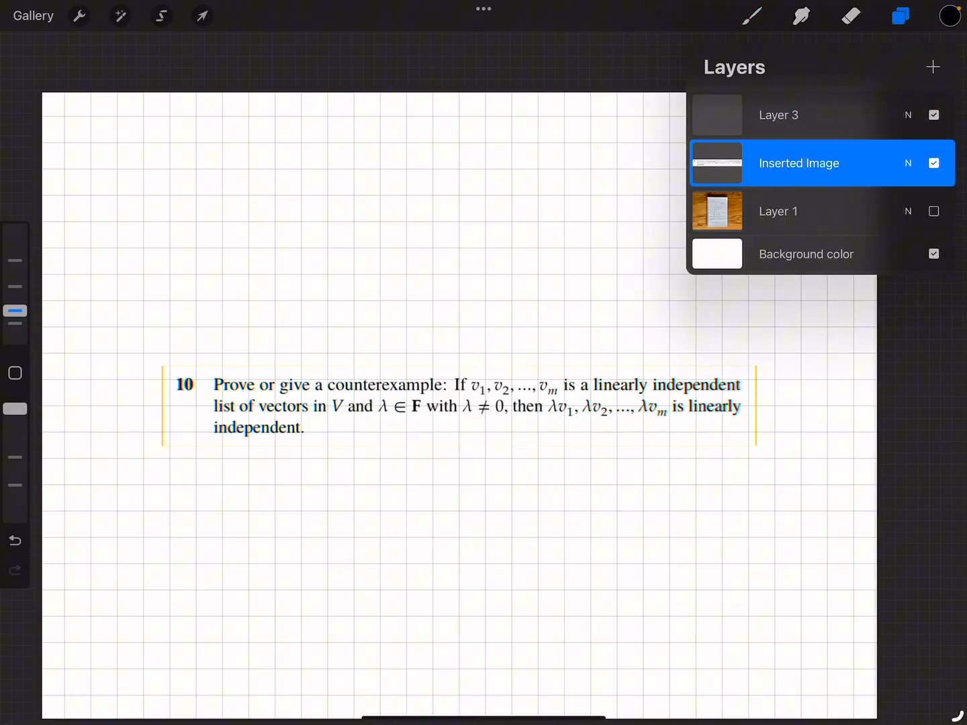
# - Close the layer list to begin handwriting step 1 on the grid
pyautogui.click(202, 15)
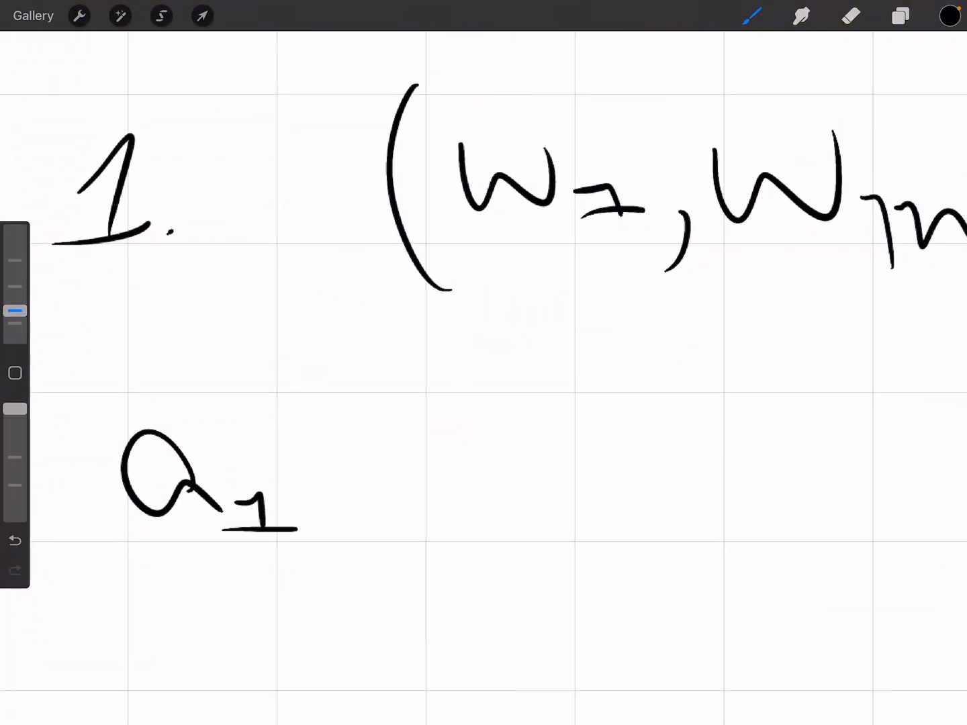
# - Write the scalar list a1,…,am and 'only linearly ind.' after (w1, wm)
pyautogui.moveTo(343, 511); pyautogui.dragTo(319, 563)
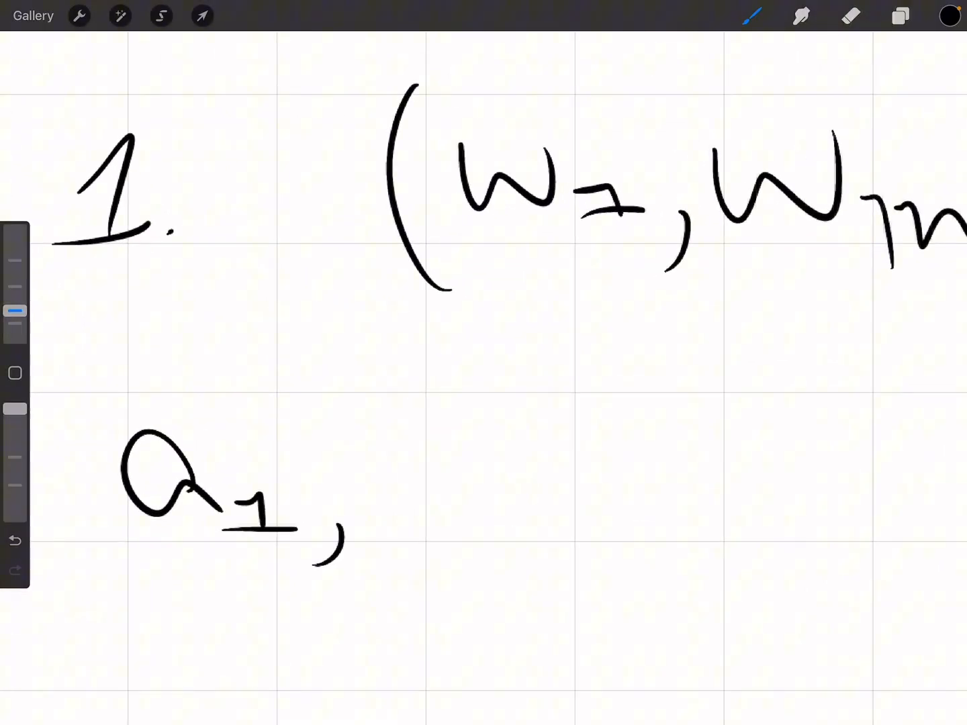
pyautogui.moveTo(369, 524); pyautogui.dragTo(672, 483)
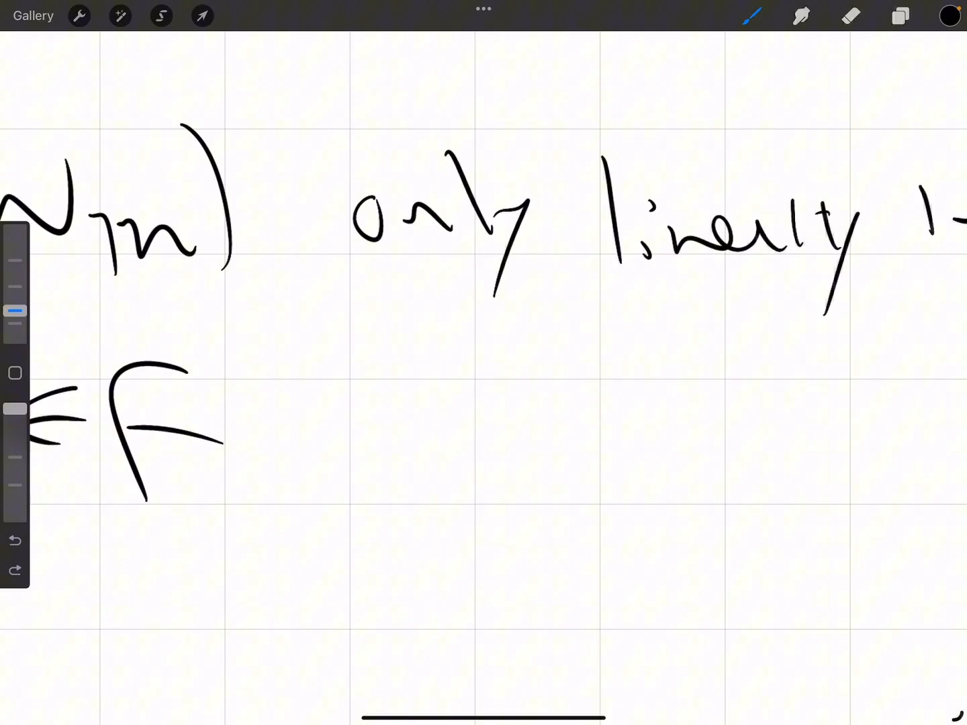
pyautogui.moveTo(396, 443); pyautogui.dragTo(517, 483)
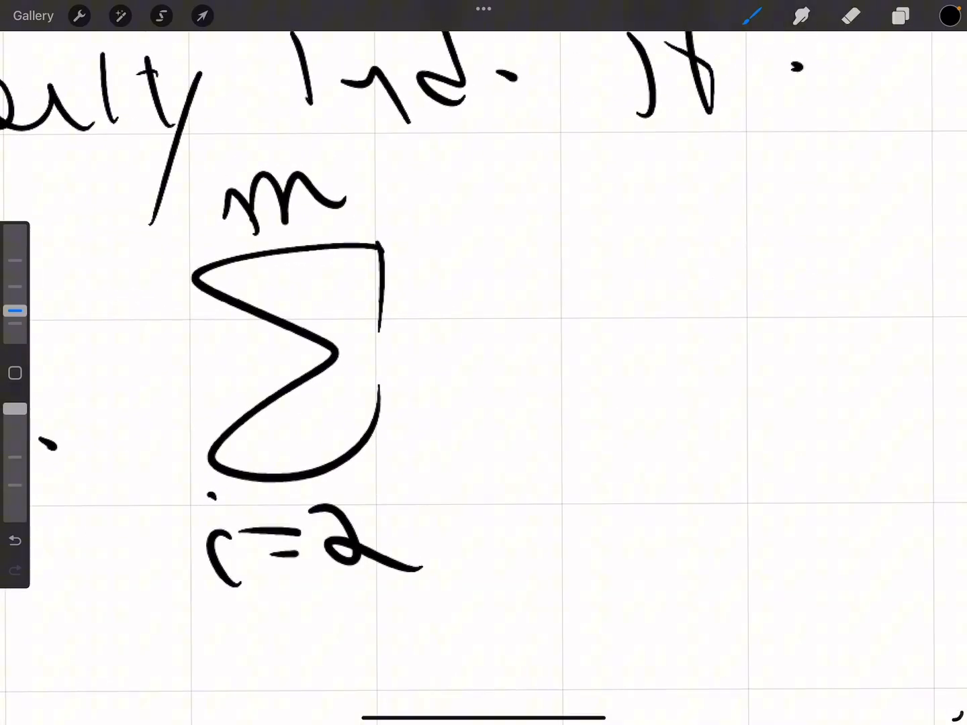
# - Write the summand aᵢwᵢ after Σ and undo a stray diagonal stroke
pyautogui.moveTo(443, 343); pyautogui.dragTo(590, 376)
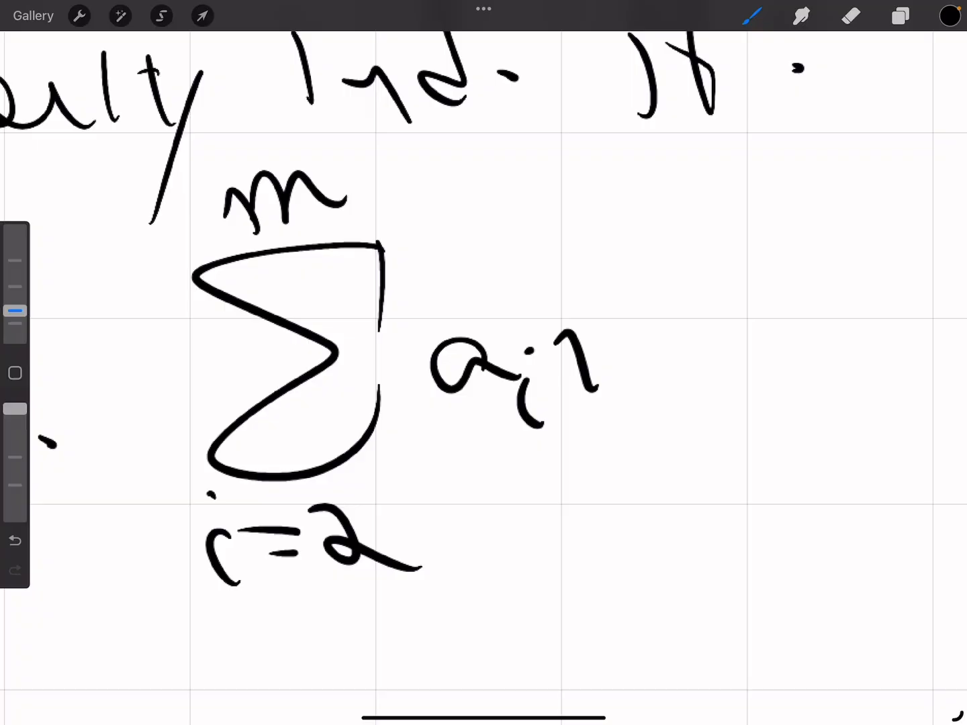
pyautogui.moveTo(564, 329); pyautogui.dragTo(699, 430)
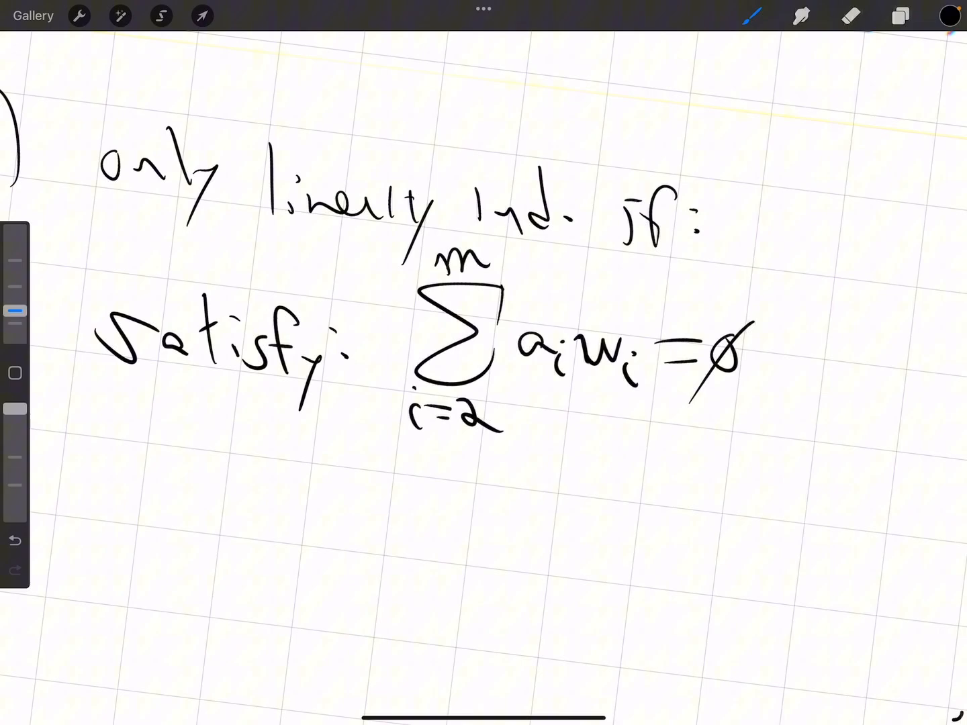
pyautogui.scroll(-3)
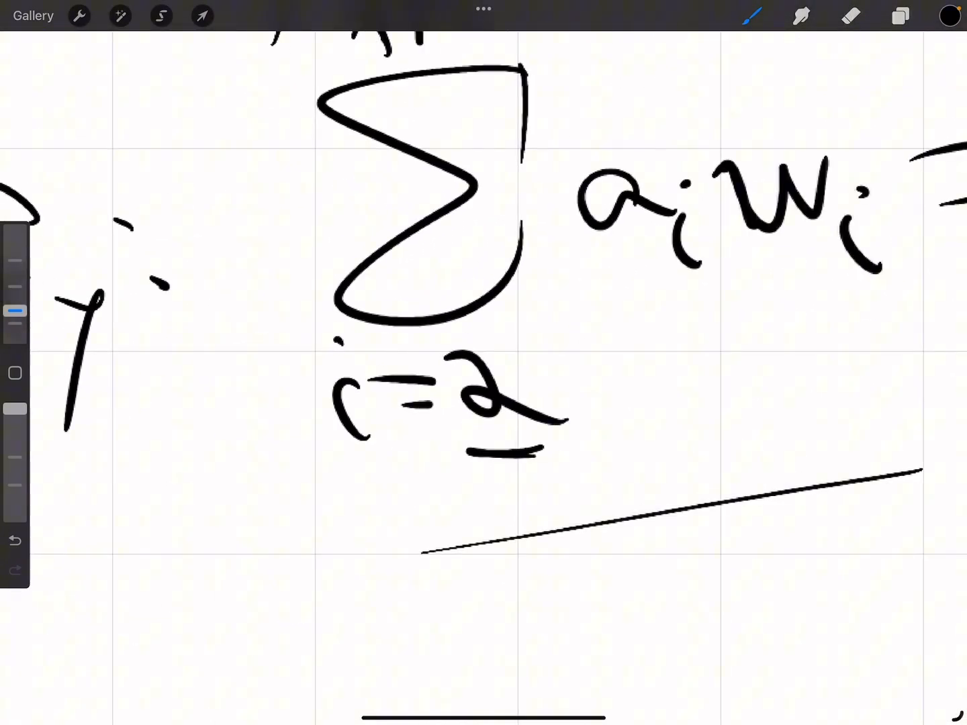
pyautogui.click(846, 15)
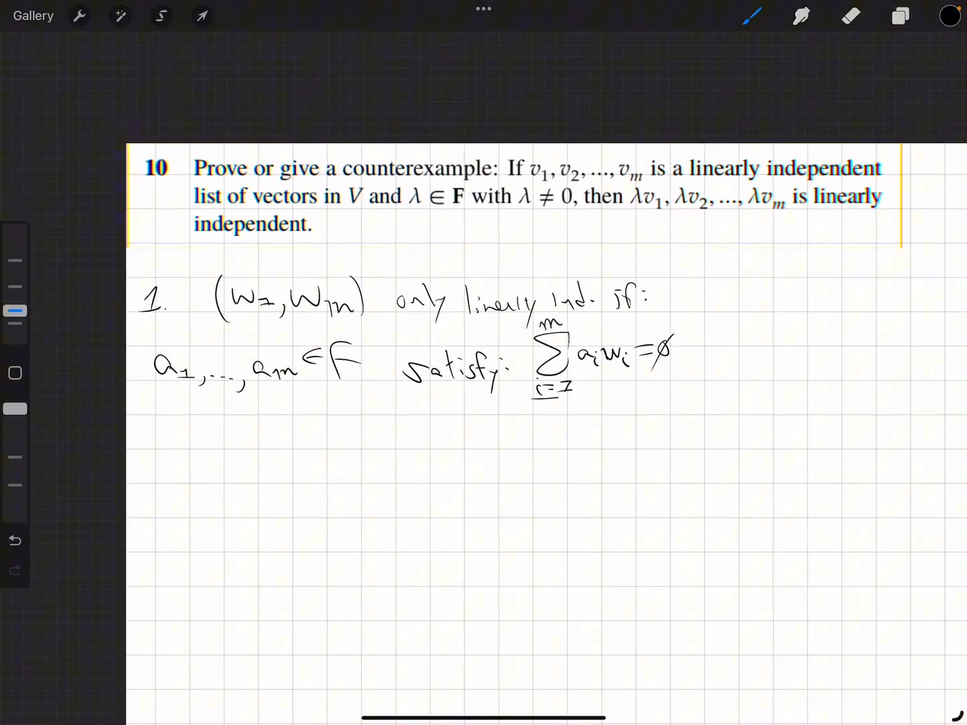
# - Box the result a1 = a2 = … = am = 0 and undo an extra dash after the zero
pyautogui.moveTo(135, 410); pyautogui.dragTo(624, 416)
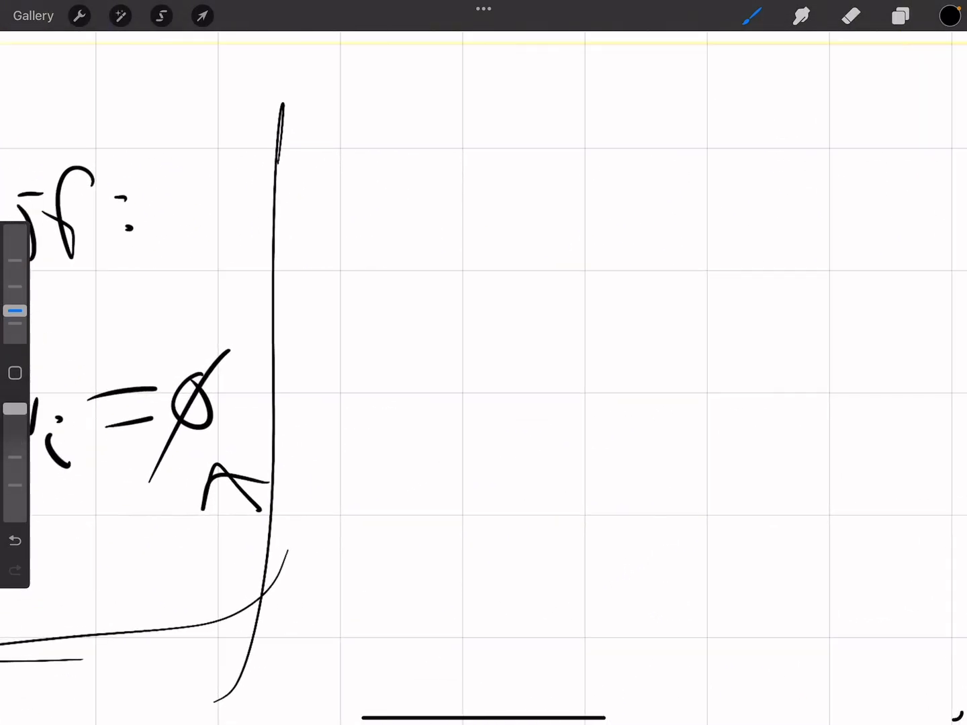
pyautogui.moveTo(403, 342); pyautogui.dragTo(537, 390)
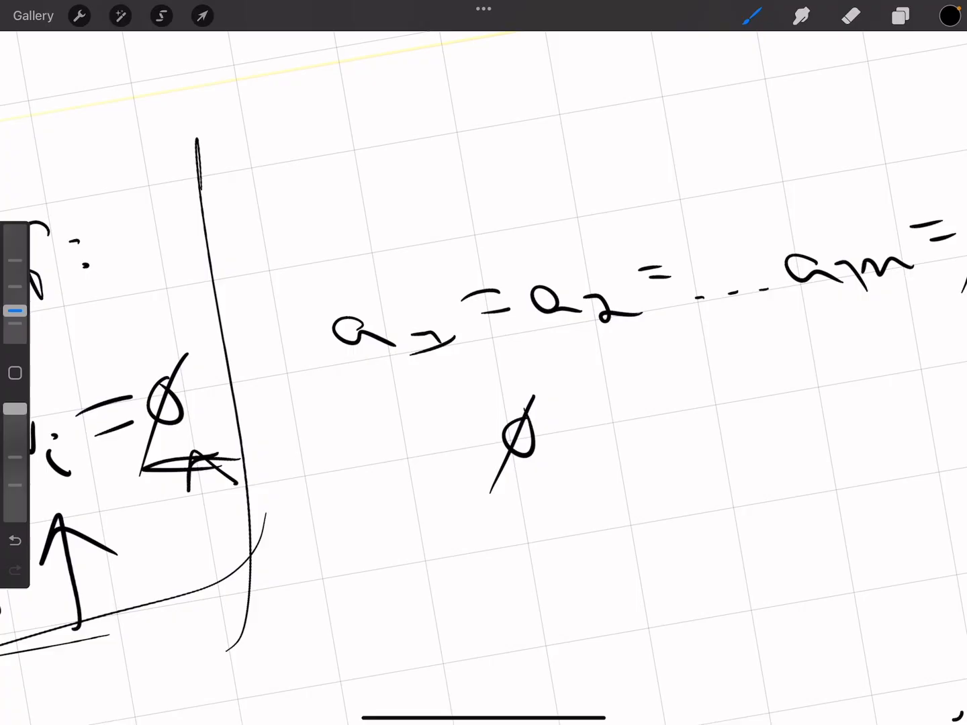
pyautogui.moveTo(564, 423); pyautogui.dragTo(611, 419)
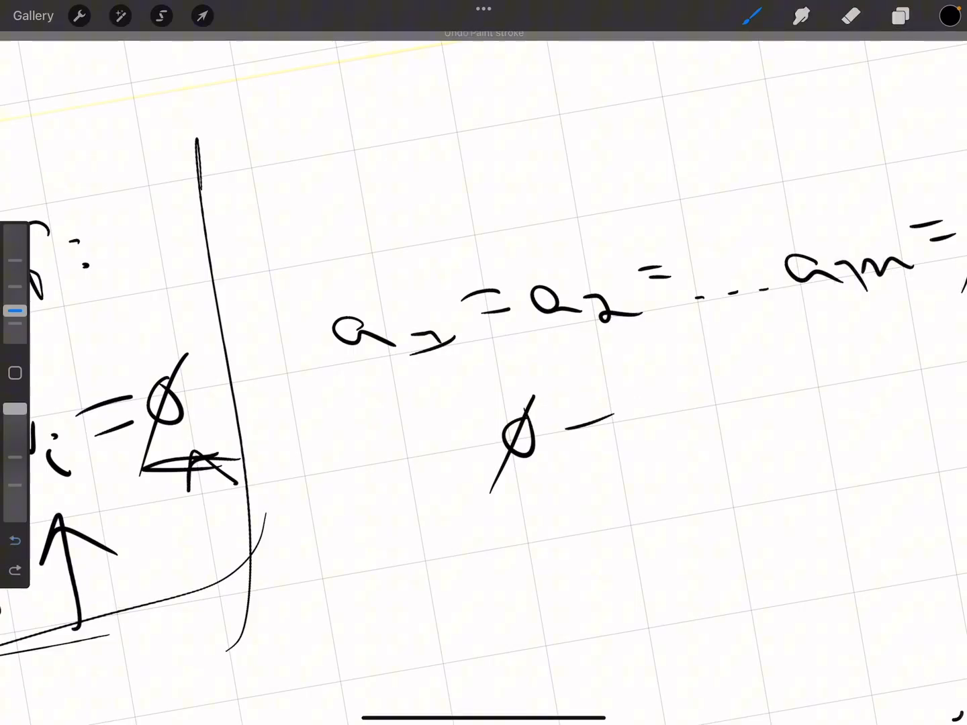
pyautogui.click(14, 538)
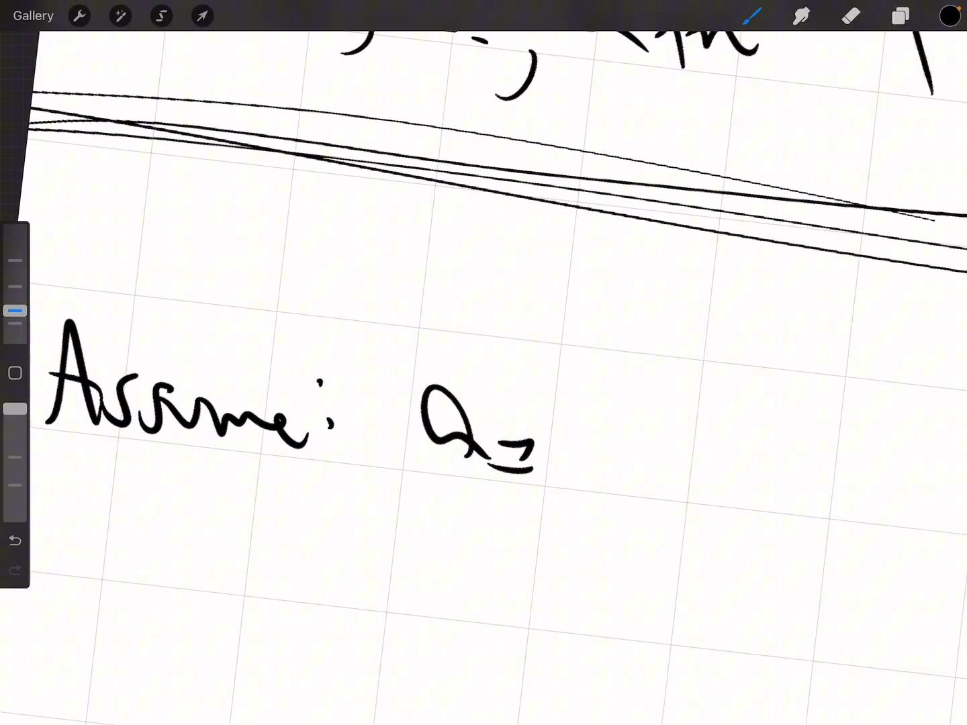
# - Continue writing the coefficients a1…am in the Assume line
pyautogui.moveTo(591, 469); pyautogui.dragTo(792, 470)
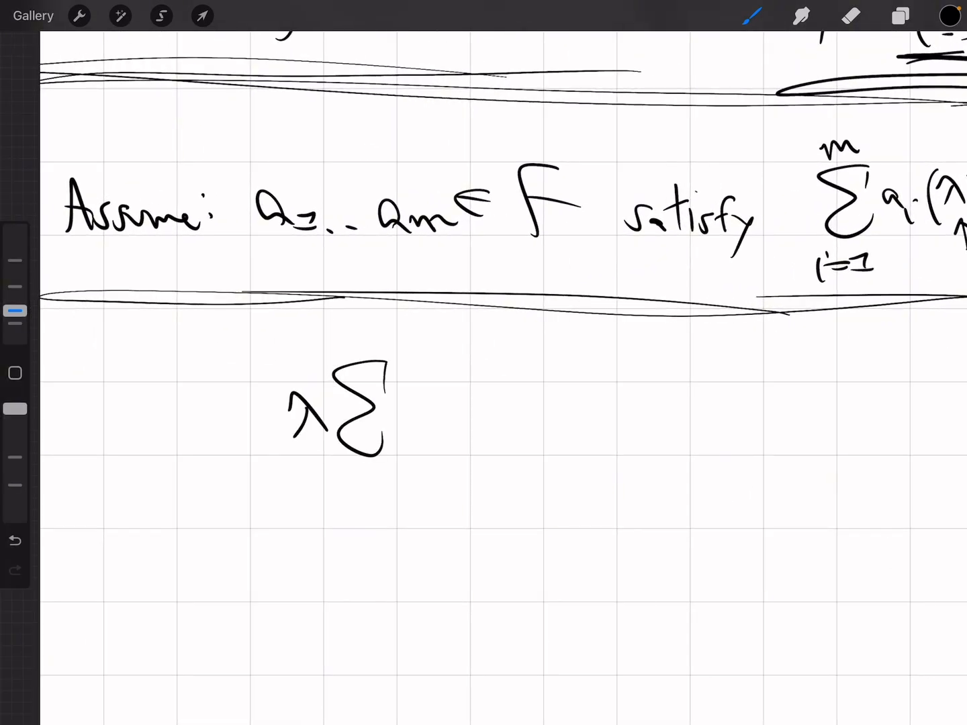
# - Finish λ Σ aivi = 0, write 'because λ ≠ 0' and box the λ ≠ 0 condition
pyautogui.moveTo(349, 323); pyautogui.dragTo(355, 490)
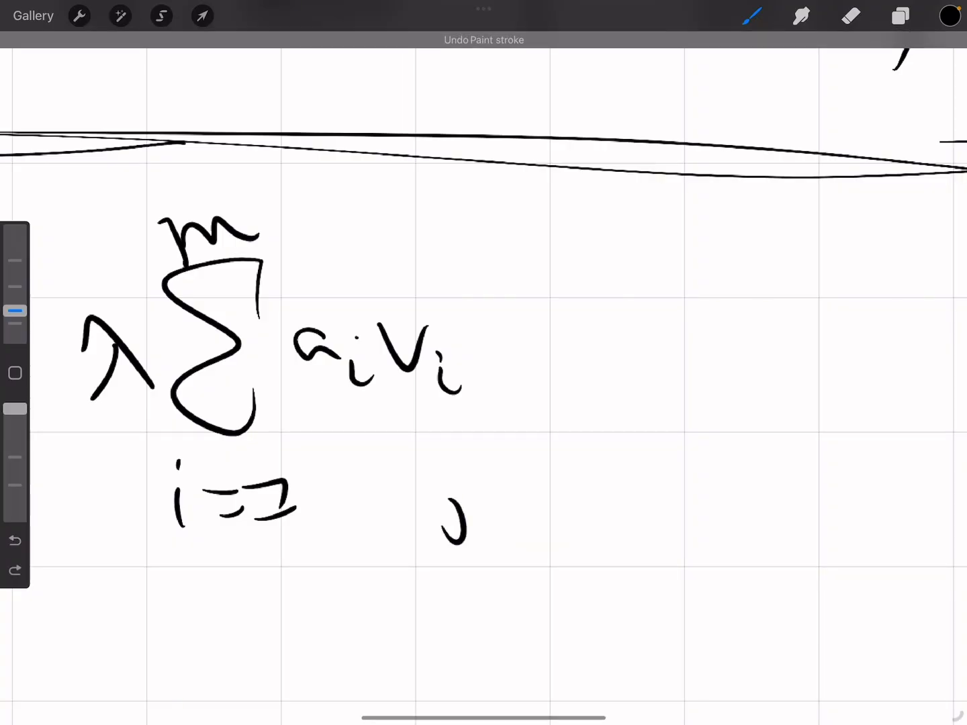
pyautogui.scroll(-3)
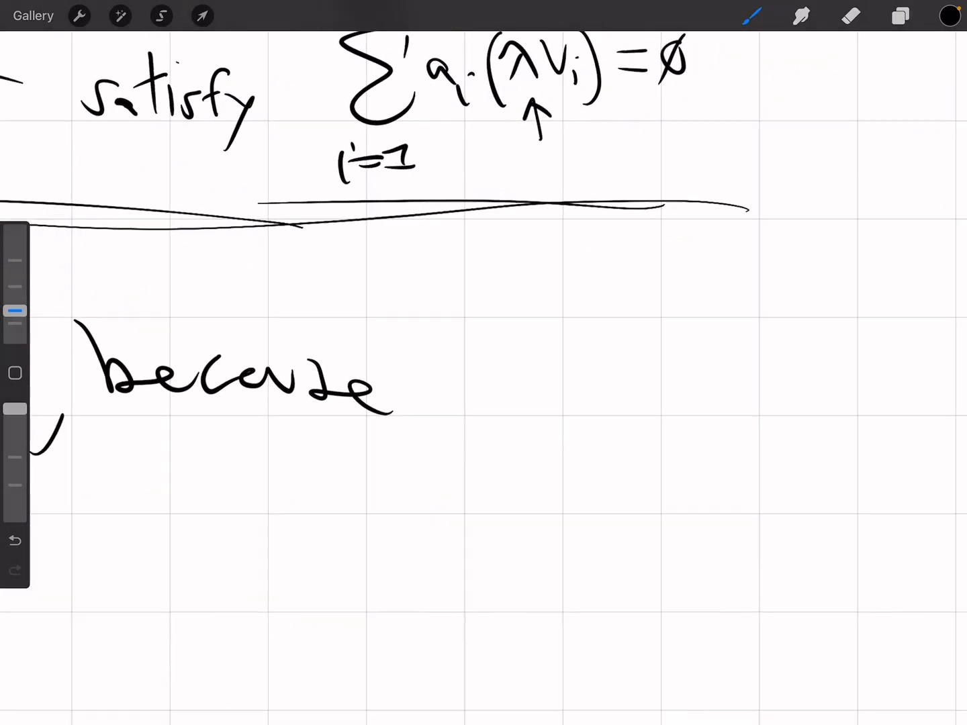
pyautogui.moveTo(470, 329); pyautogui.dragTo(672, 376)
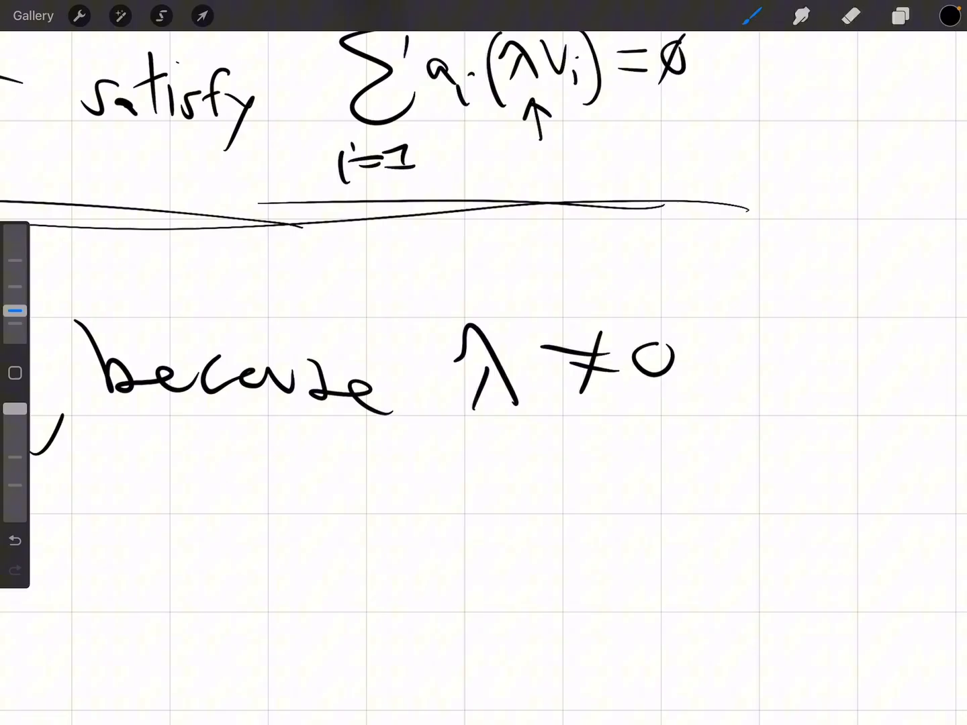
pyautogui.moveTo(436, 269); pyautogui.dragTo(725, 437)
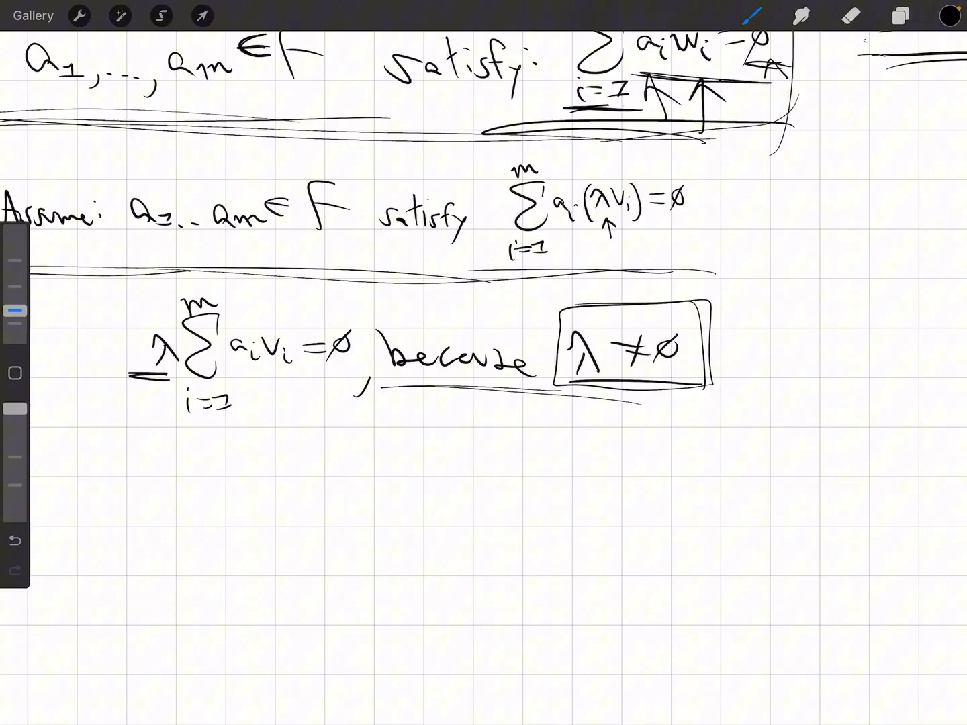
# - Write λ Σ aivi = multiplied by 1/λ on both sides and switch the brush to red for cancelling
pyautogui.scroll(-3)
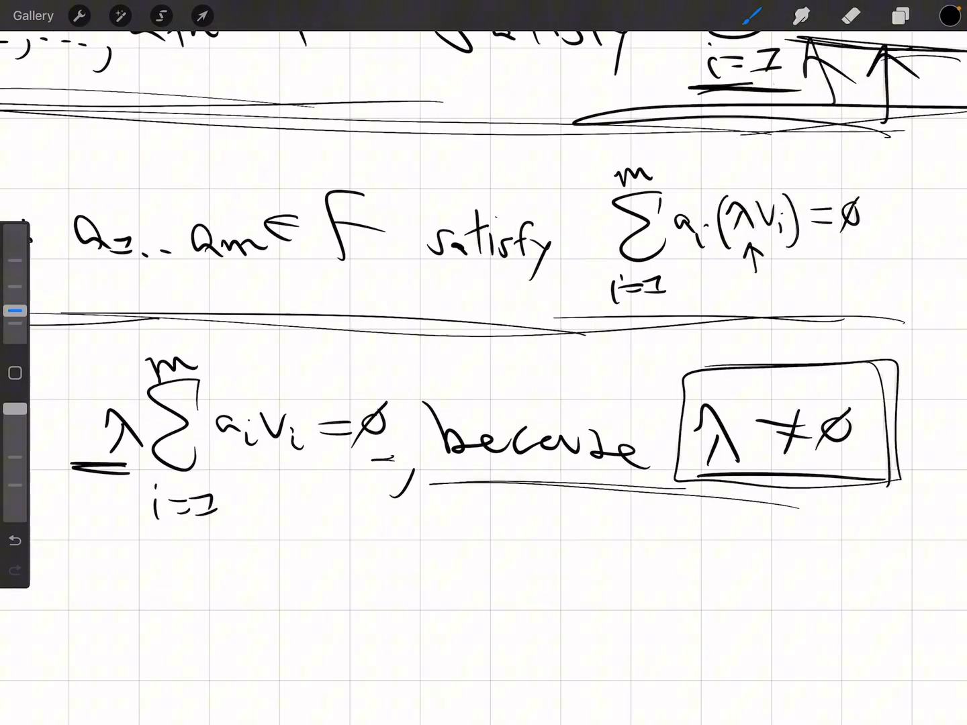
pyautogui.scroll(-3)
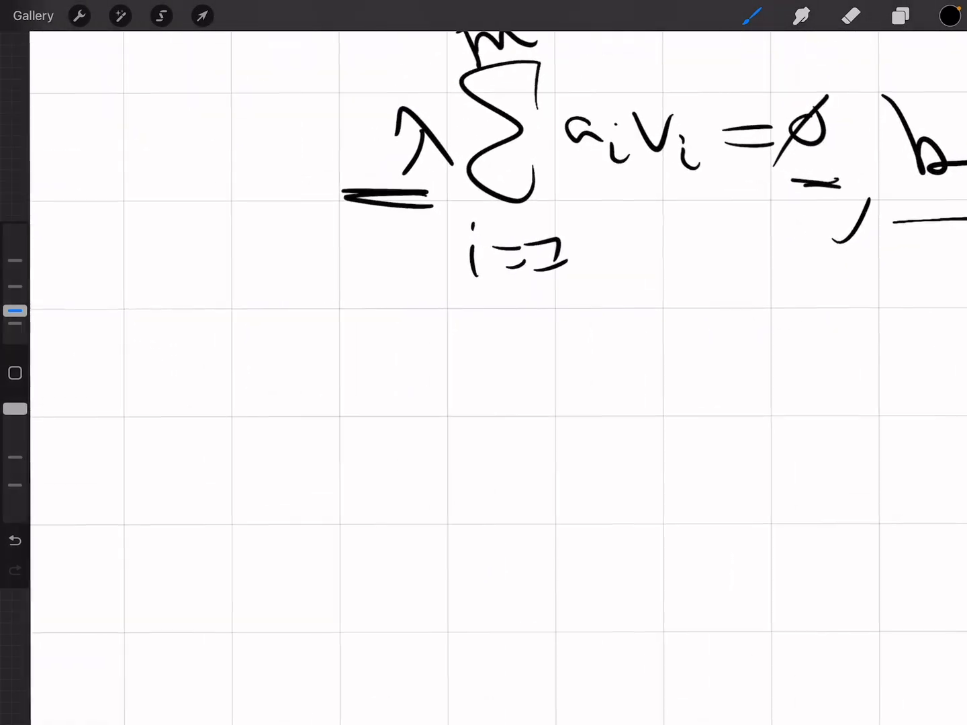
pyautogui.moveTo(202, 335); pyautogui.dragTo(208, 490)
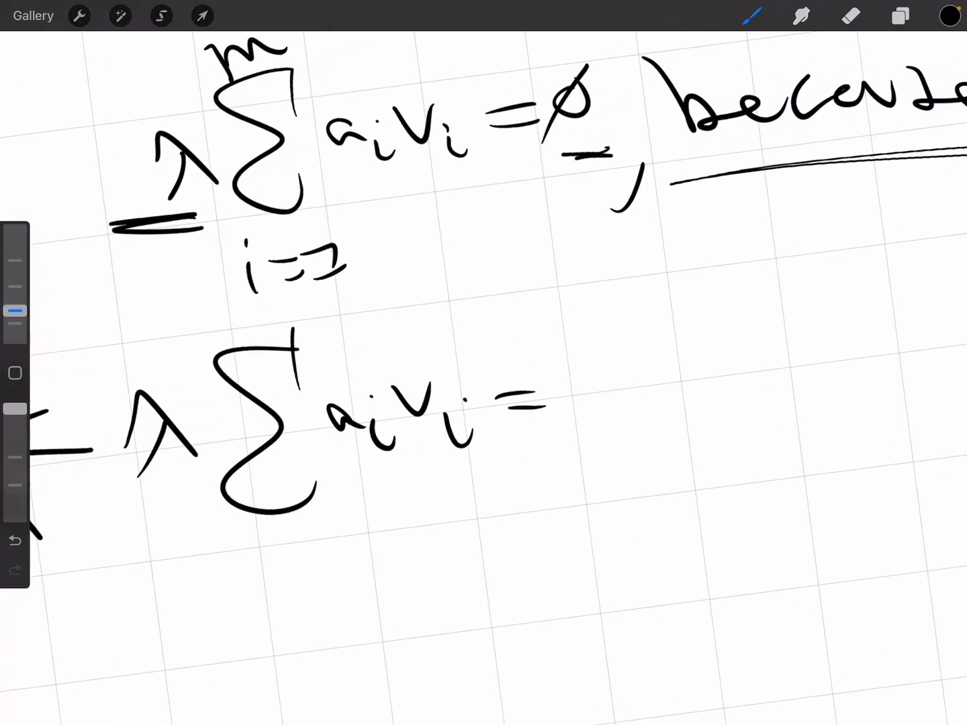
pyautogui.moveTo(584, 362); pyautogui.dragTo(705, 416)
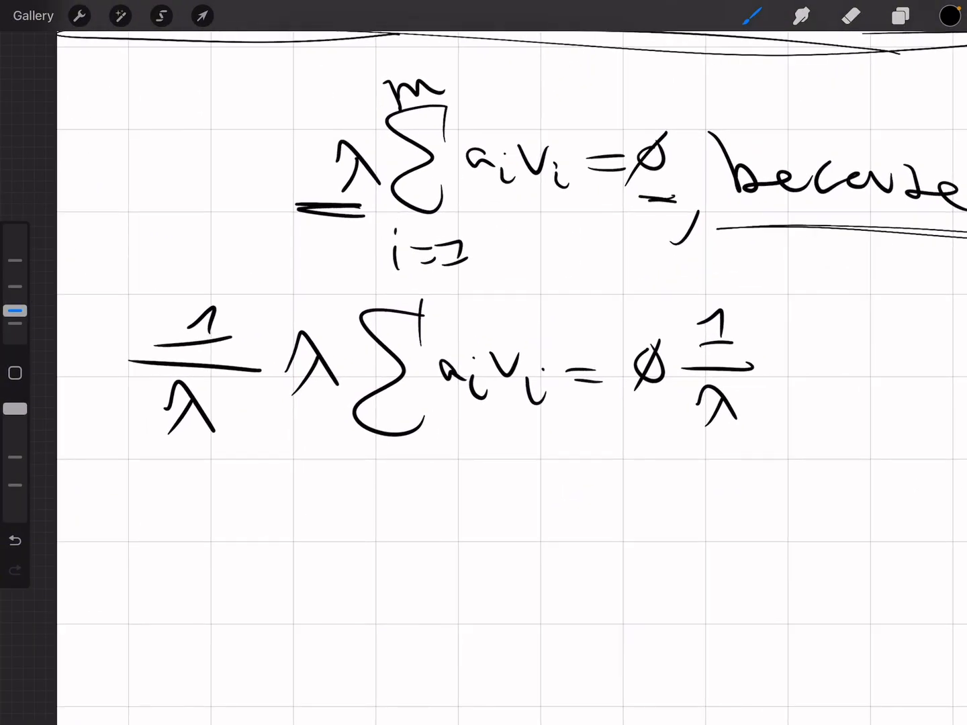
pyautogui.click(950, 15)
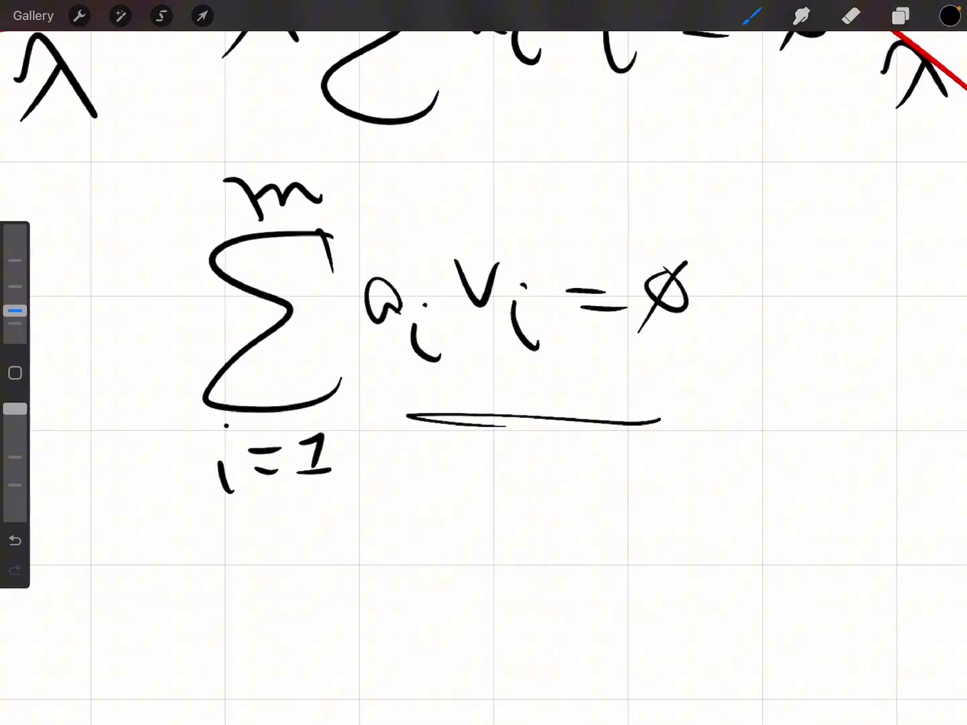
# - Write a1 = am = 0 below Σ aivi = 0 and draw a box around it
pyautogui.moveTo(732, 269); pyautogui.dragTo(725, 363)
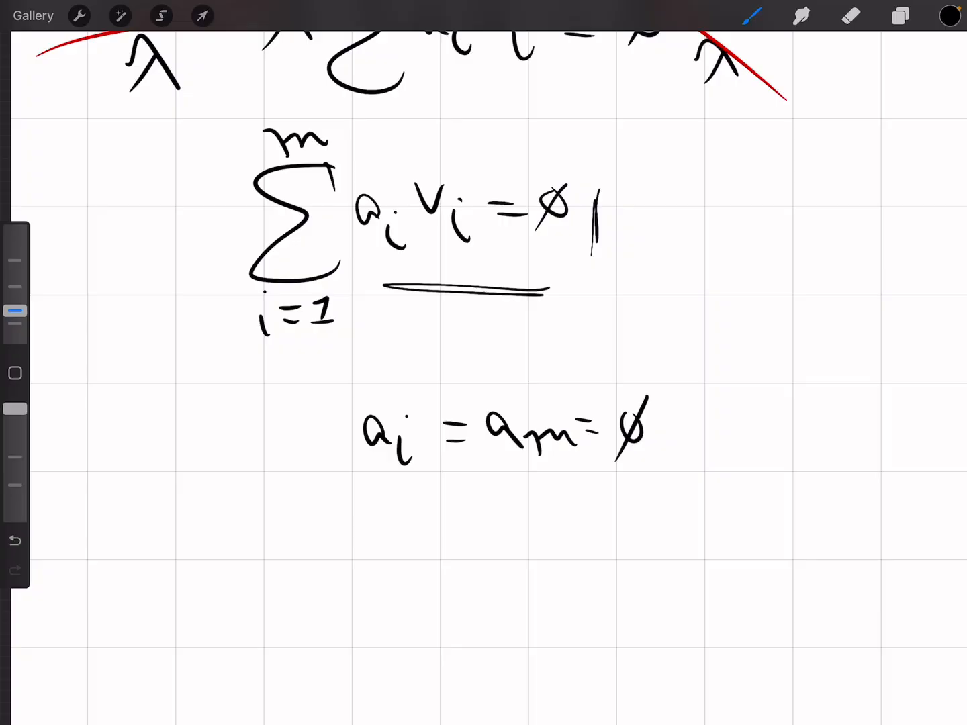
pyautogui.moveTo(312, 484); pyautogui.dragTo(651, 483)
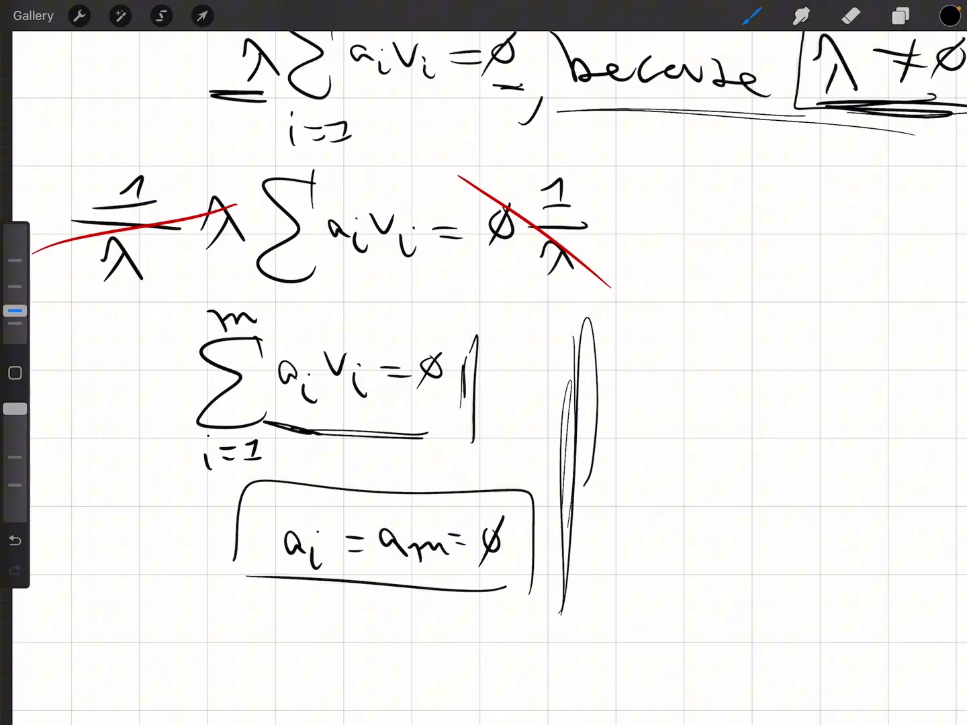
pyautogui.scroll(-3)
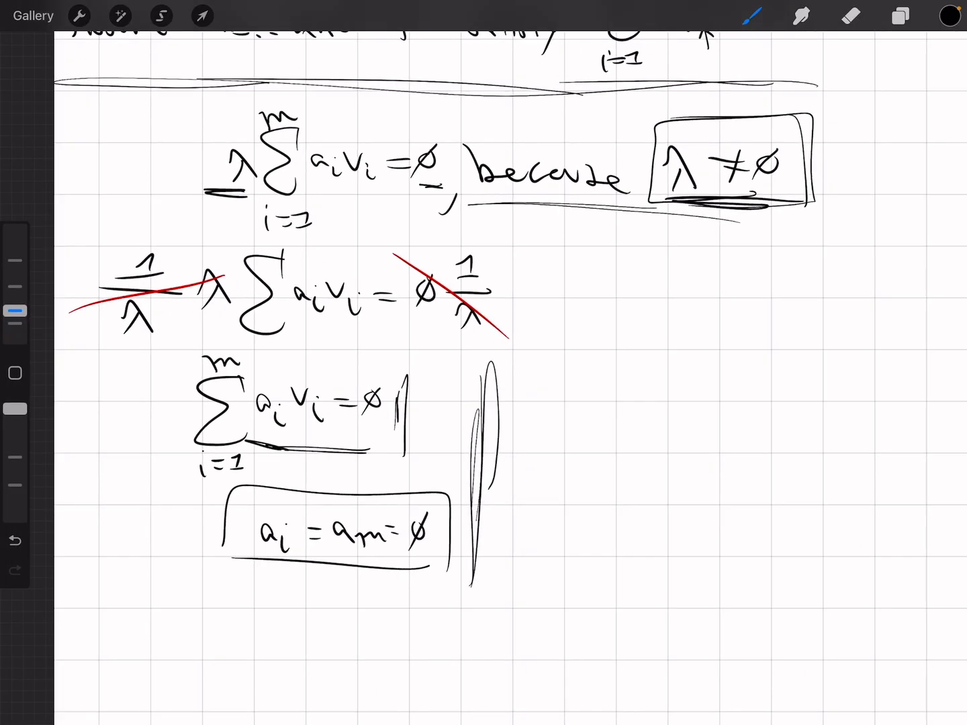
pyautogui.scroll(-3)
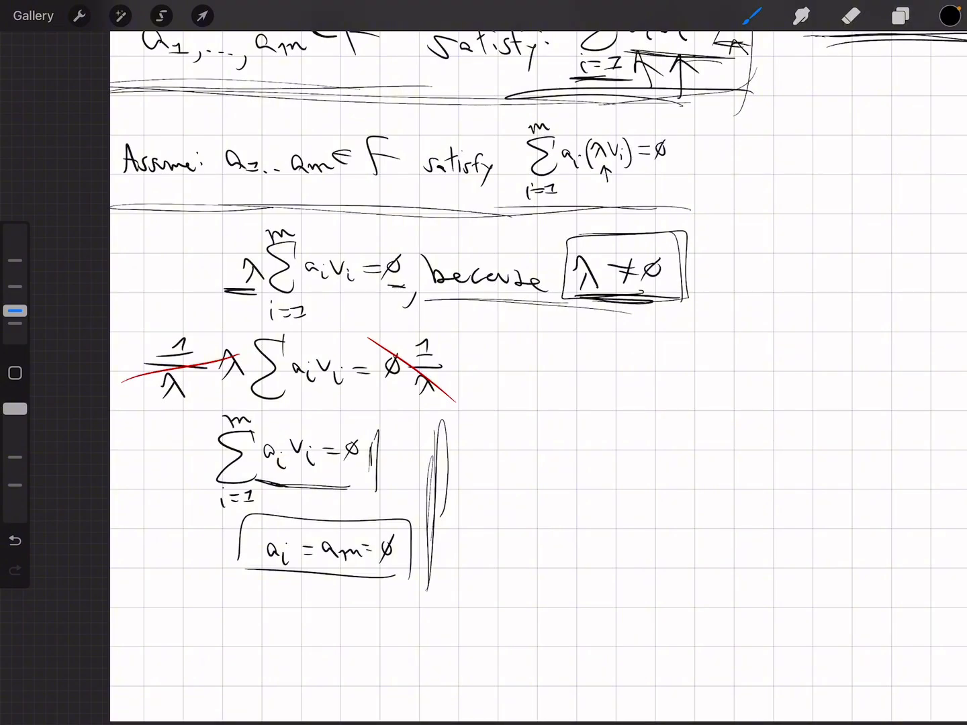
pyautogui.scroll(-3)
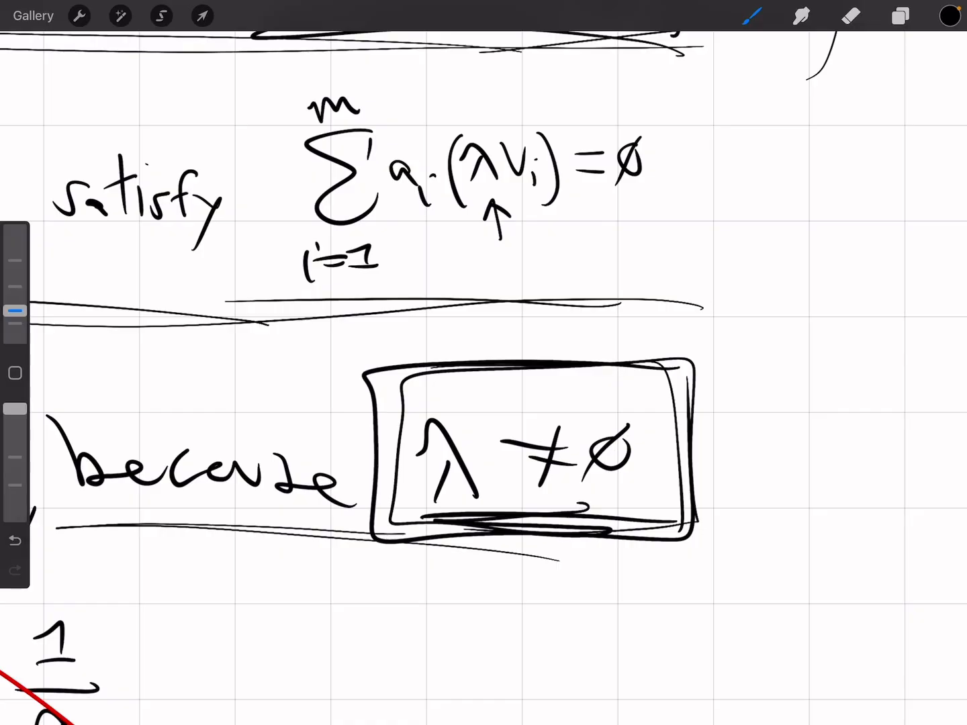
# - Handwrite the note 'Non zero scalars, simply stretch.' beside the boxed λ ≠ 0
pyautogui.scroll(-3)
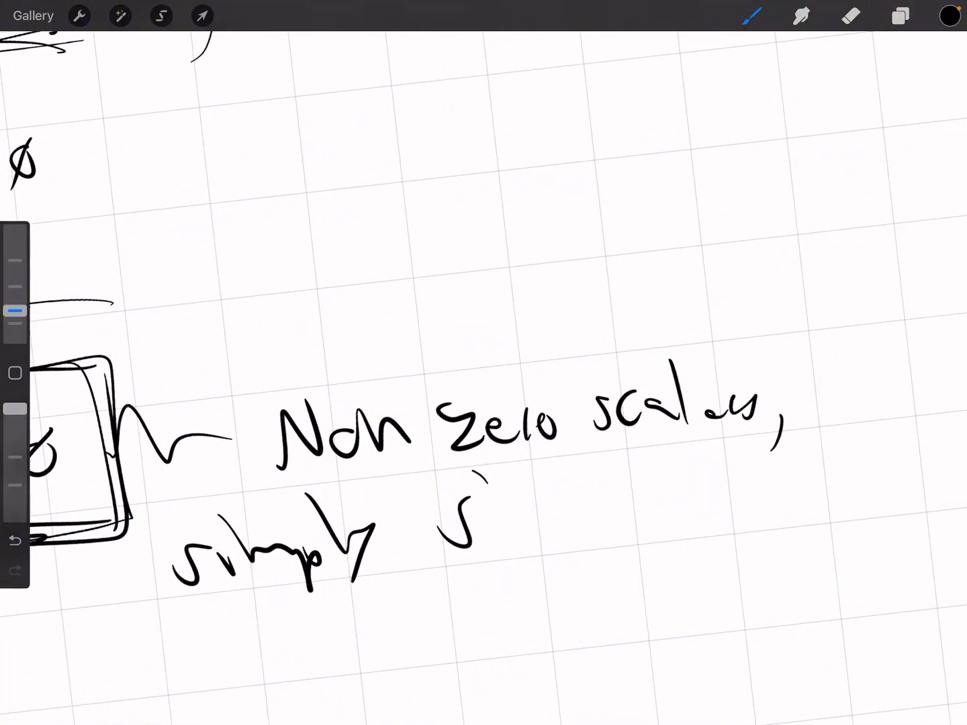
pyautogui.moveTo(443, 510); pyautogui.dragTo(684, 517)
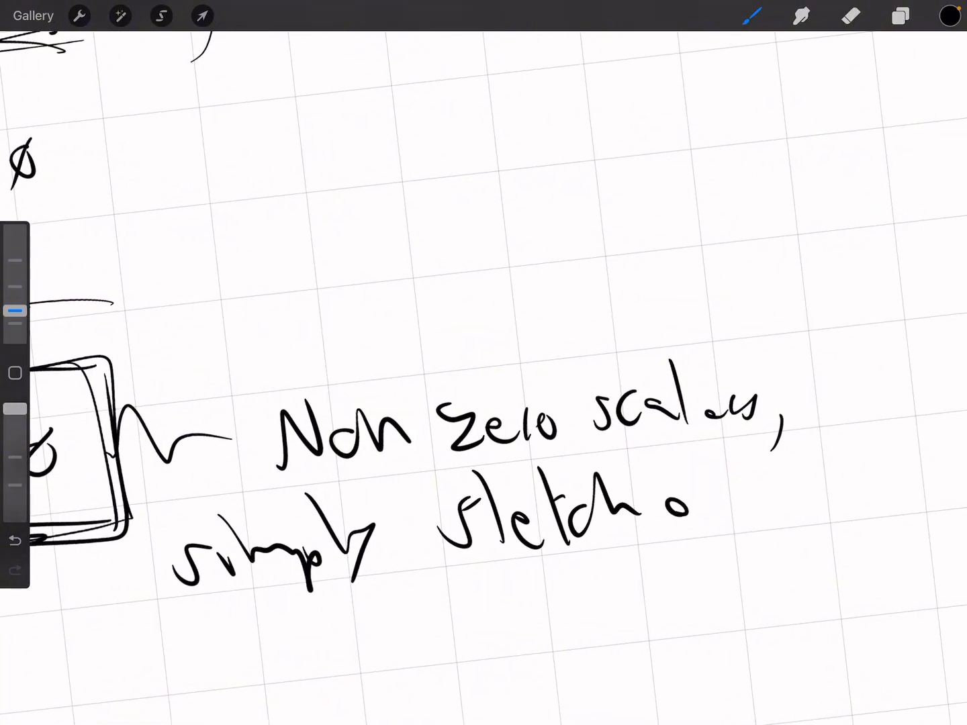